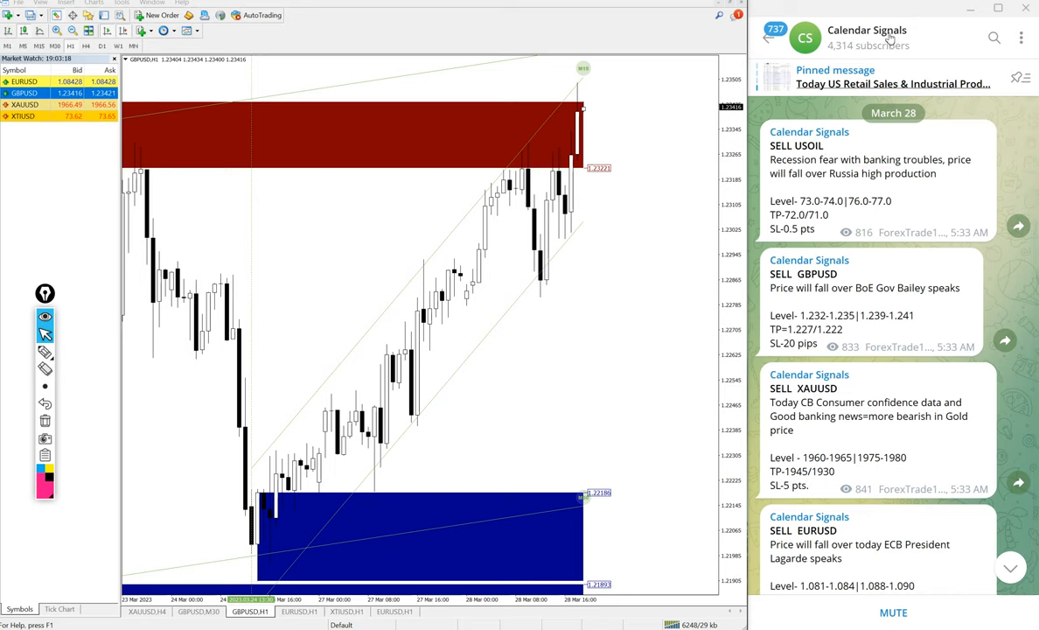
# - With the screen pen, mark the SELL USOIL signal and note oversold/overbought beside the oil chart
pyautogui.click(866, 37)
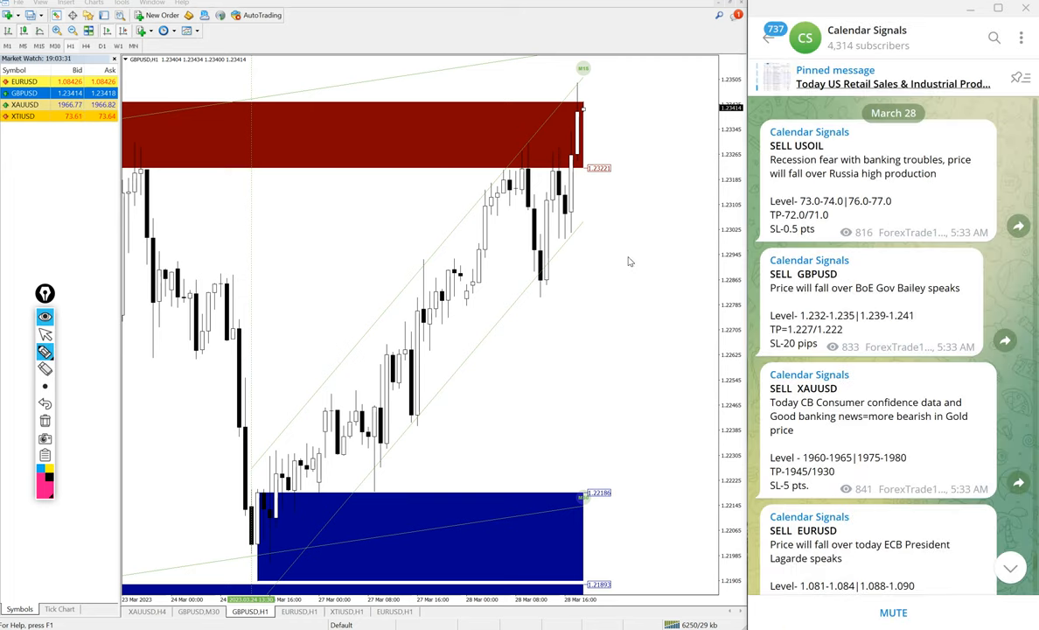
pyautogui.moveTo(498, 455); pyautogui.dragTo(557, 368)
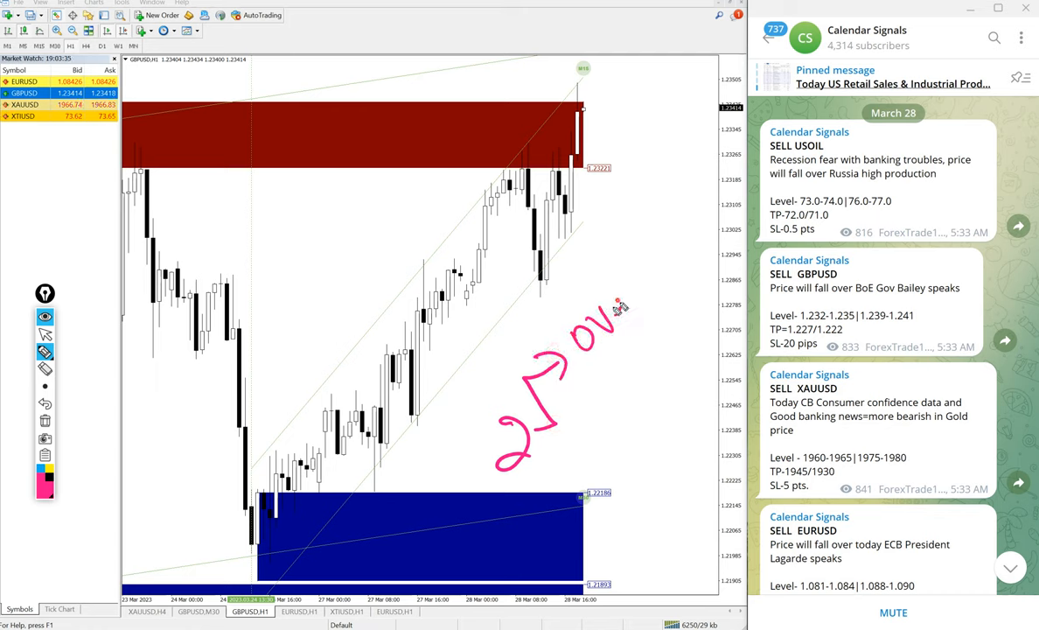
pyautogui.moveTo(612, 315); pyautogui.dragTo(714, 237)
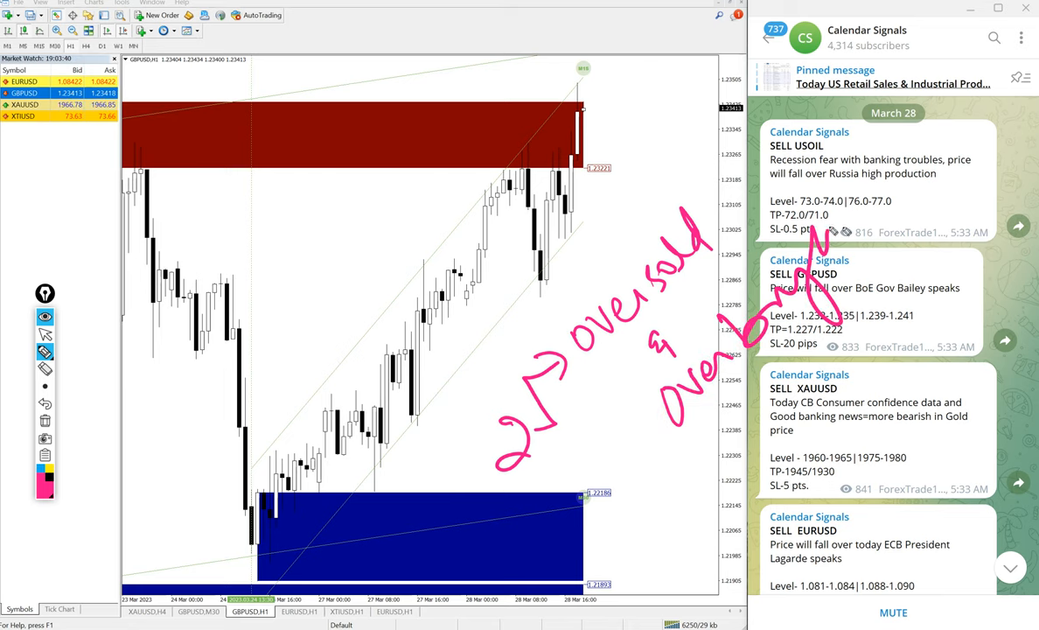
pyautogui.moveTo(569, 429); pyautogui.dragTo(756, 499)
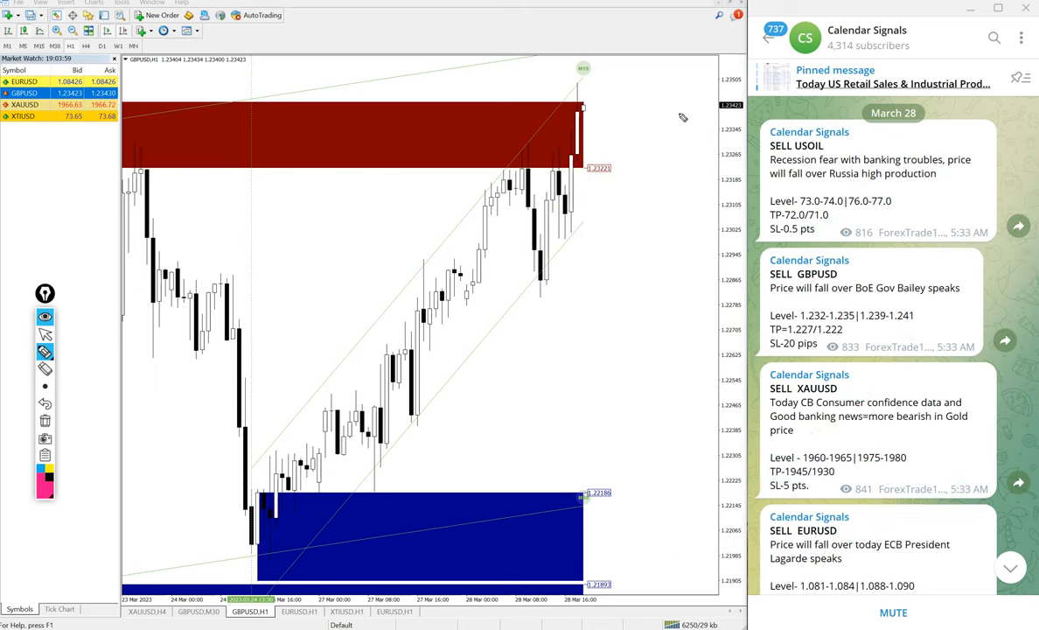
pyautogui.moveTo(814, 263)
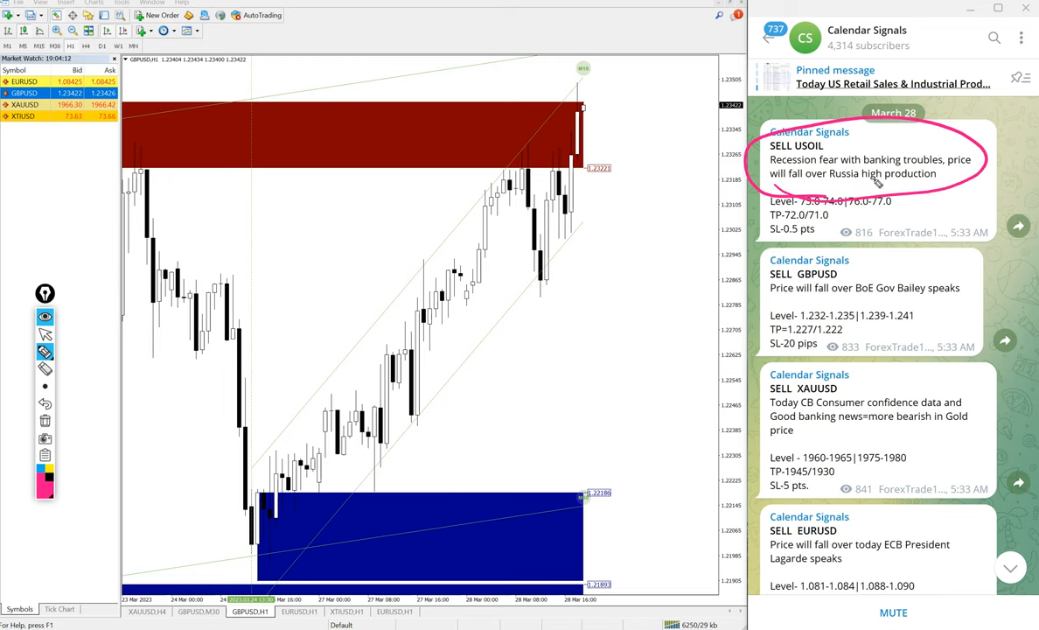
pyautogui.moveTo(831, 191)
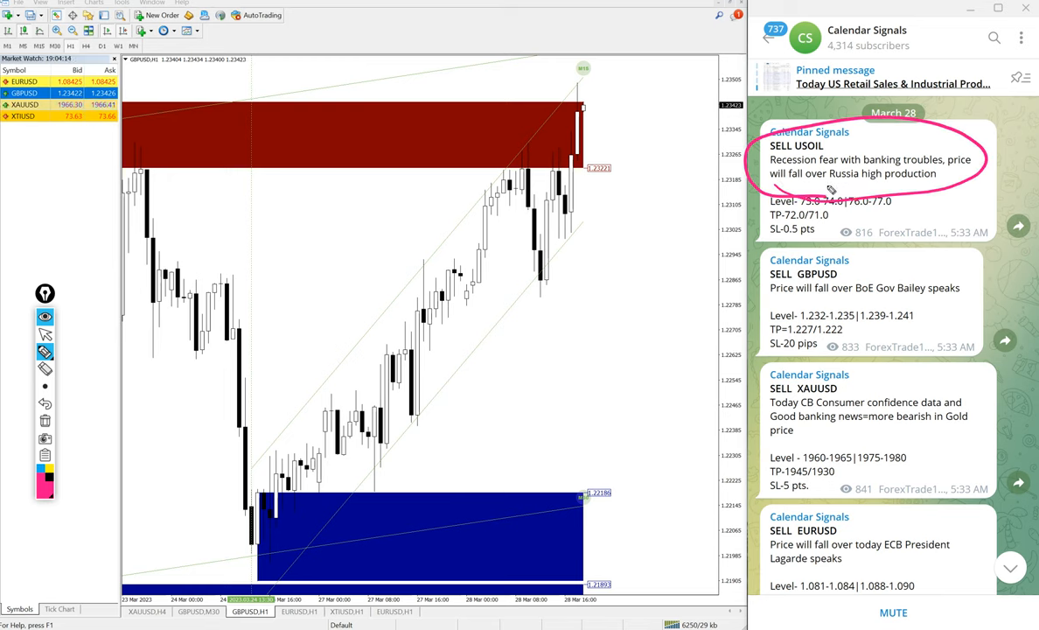
pyautogui.moveTo(902, 196)
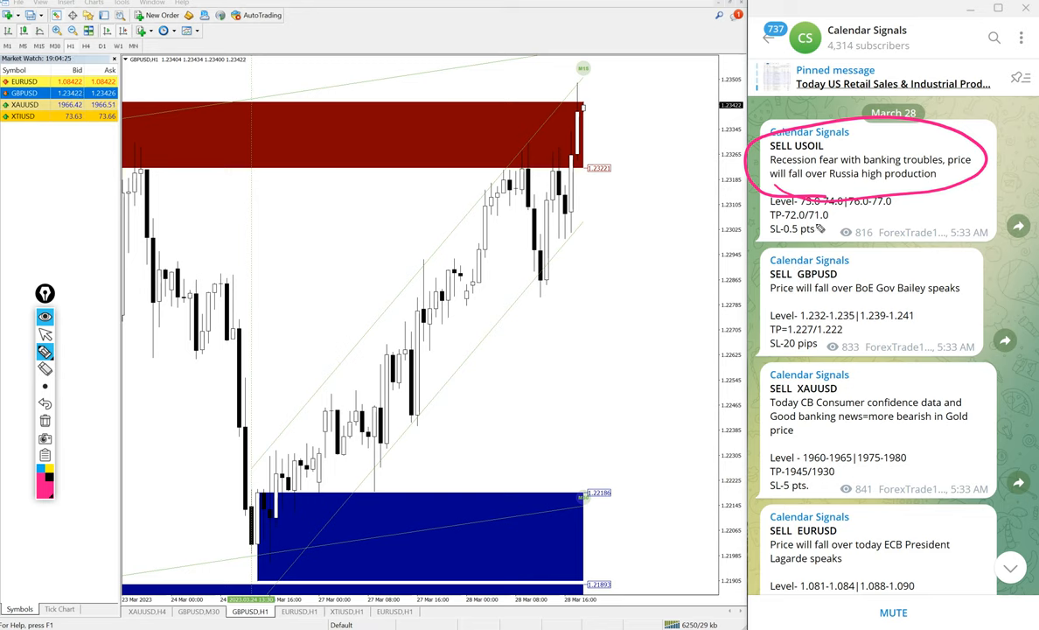
pyautogui.moveTo(875, 245)
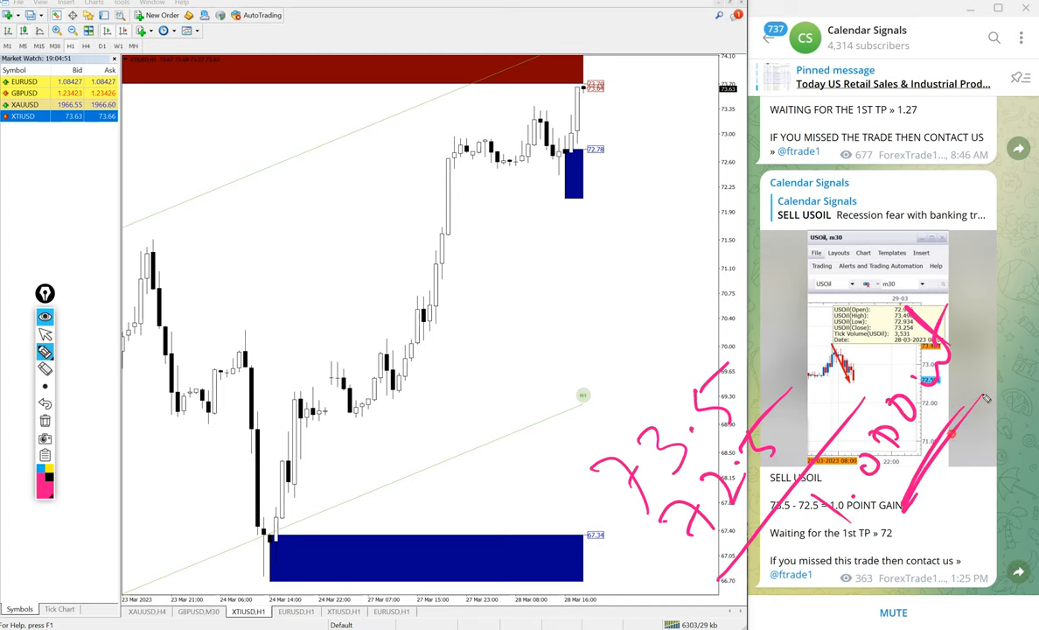
pyautogui.moveTo(481, 208)
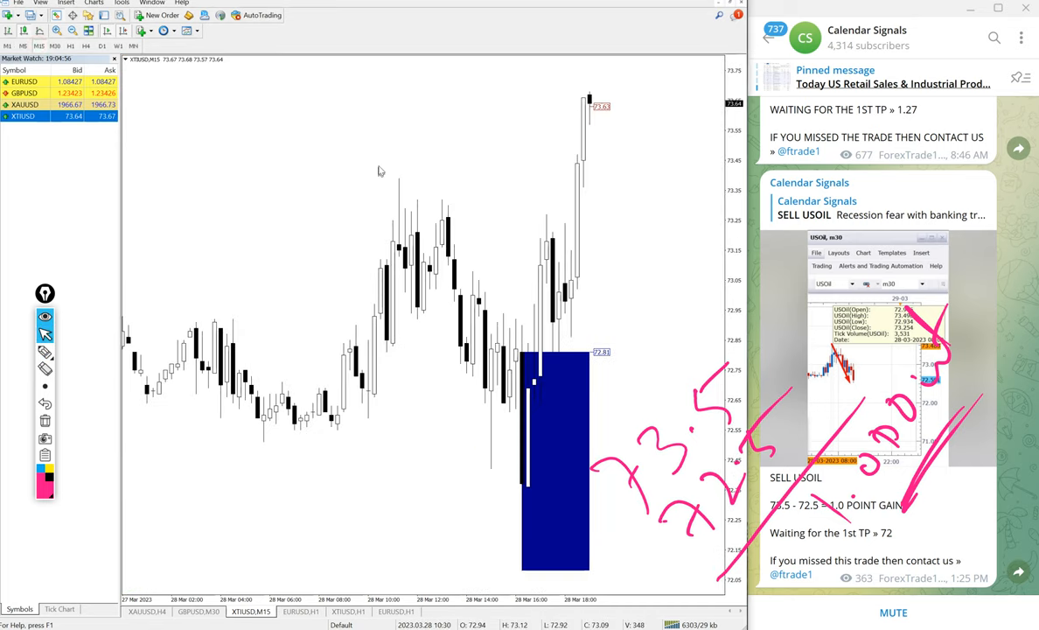
pyautogui.moveTo(602, 84)
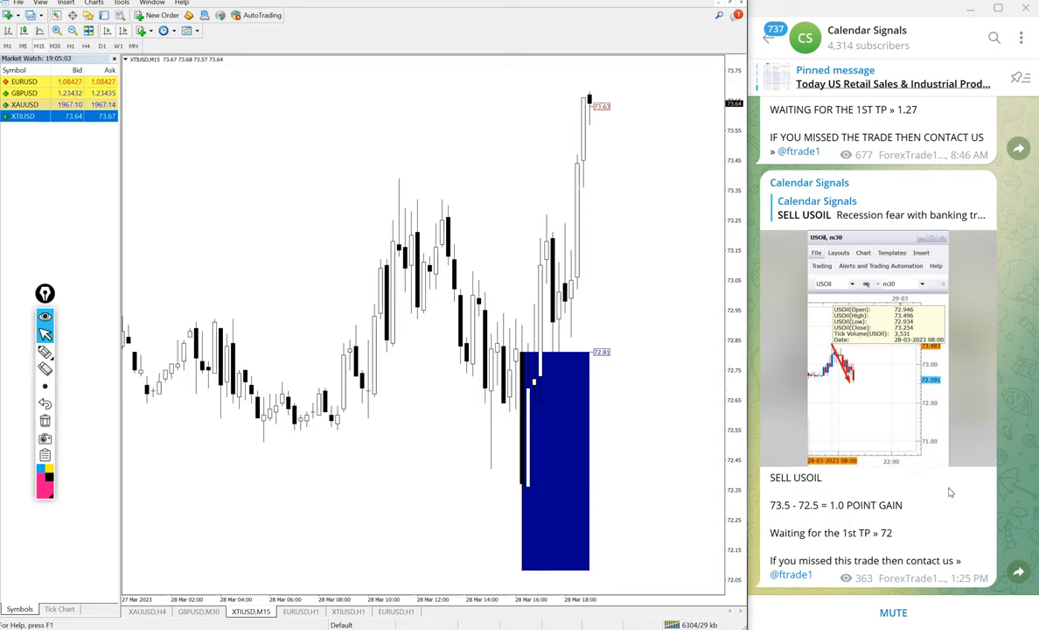
# - Scroll the Calendar Signals channel to the GBPUSD sell result, 1.233 to 1.229 for 40 pips
pyautogui.scroll(3)
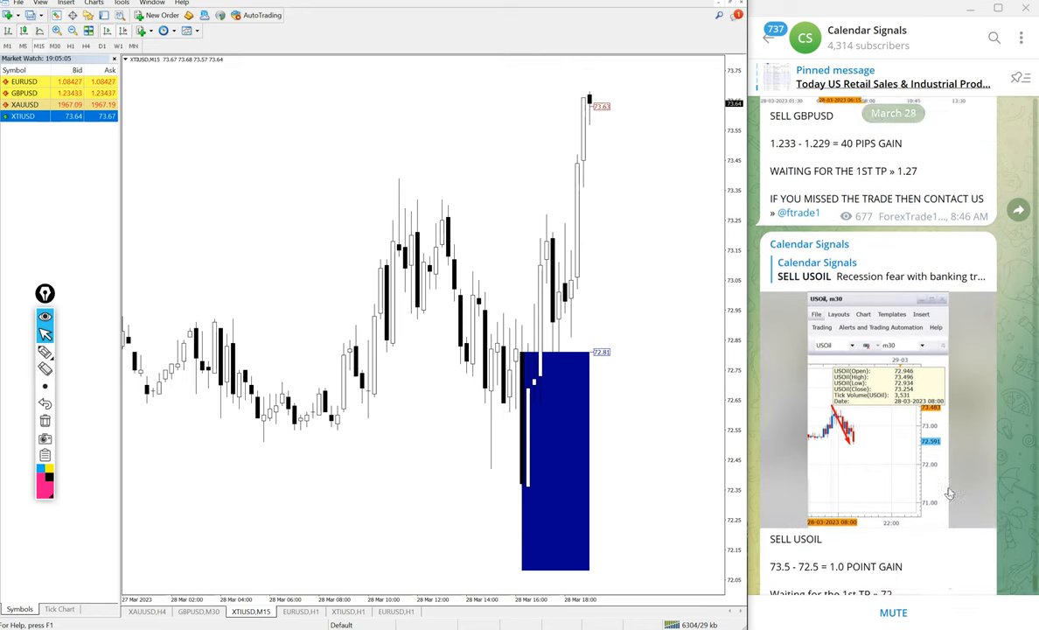
pyautogui.scroll(-3)
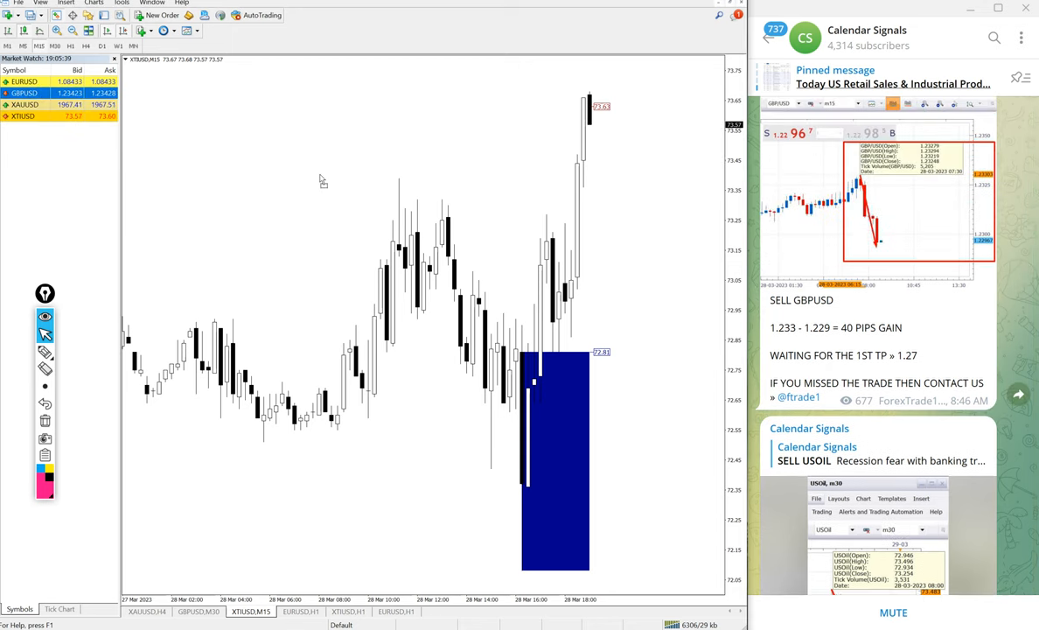
# - Show the GBPUSD,M15 chart and scroll Telegram to the XAUUSD sell result, 1961 to 1951
pyautogui.click(252, 611)
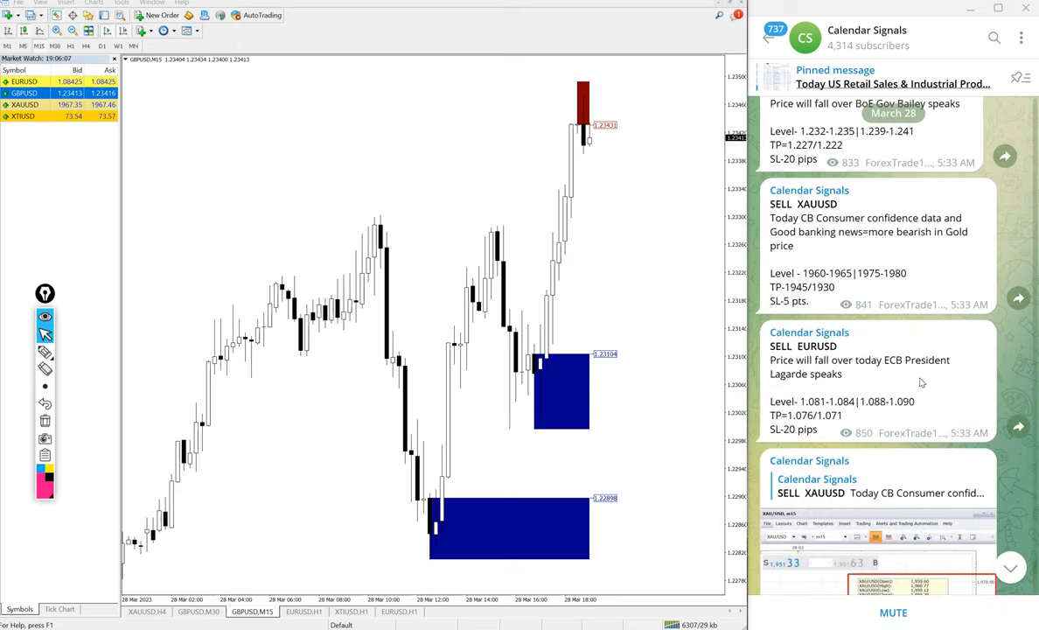
pyautogui.scroll(-3)
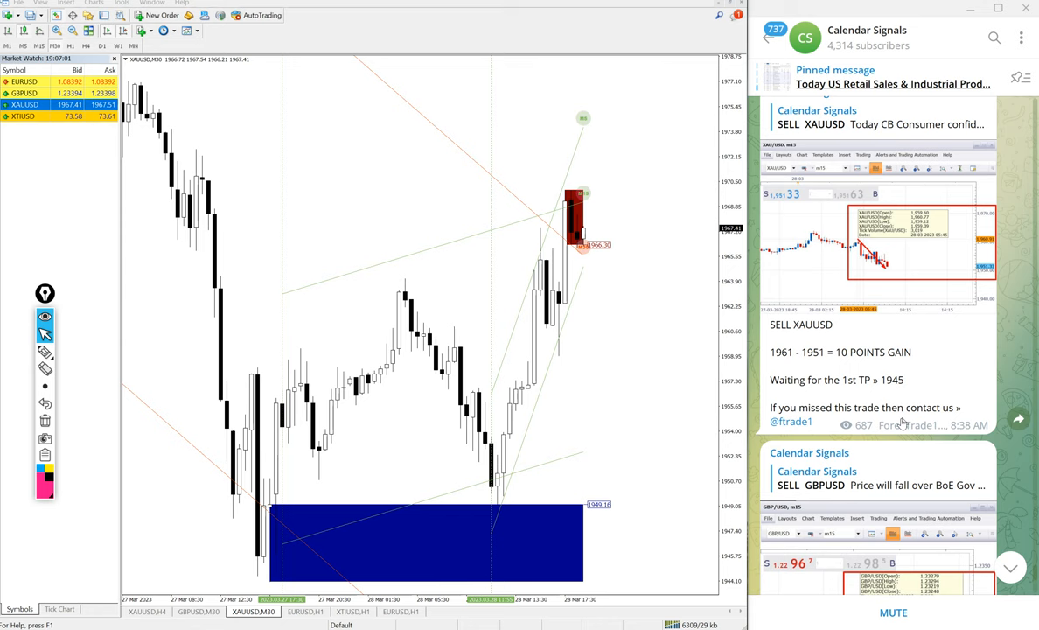
# - Scroll Telegram past the XAUUSD 10-point gain back to the USOIL result, 73.5 to 72.5
pyautogui.scroll(3)
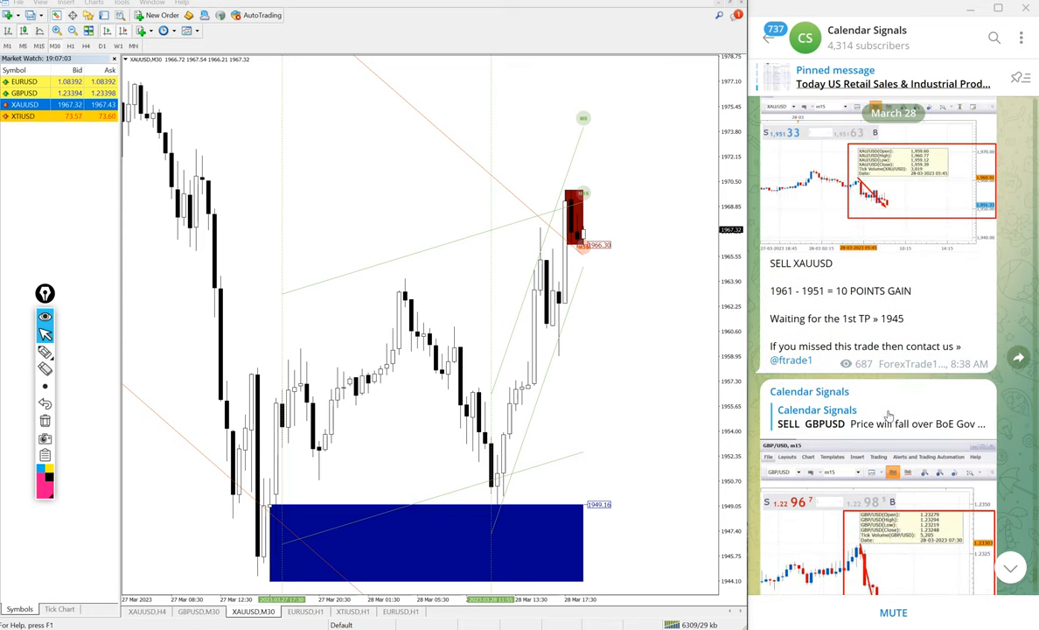
pyautogui.scroll(-3)
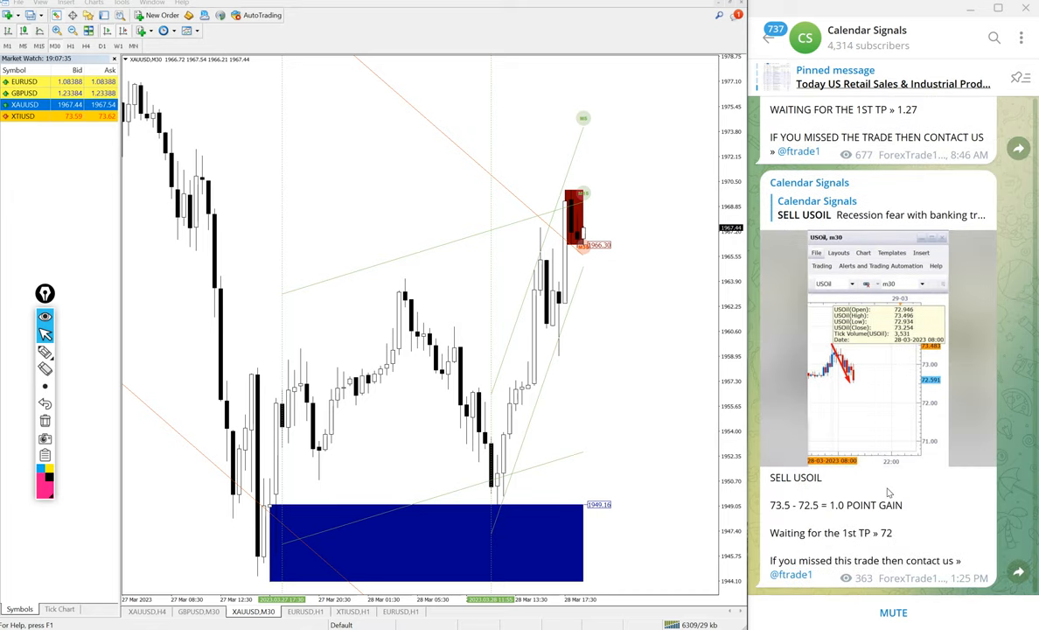
pyautogui.moveTo(938, 504)
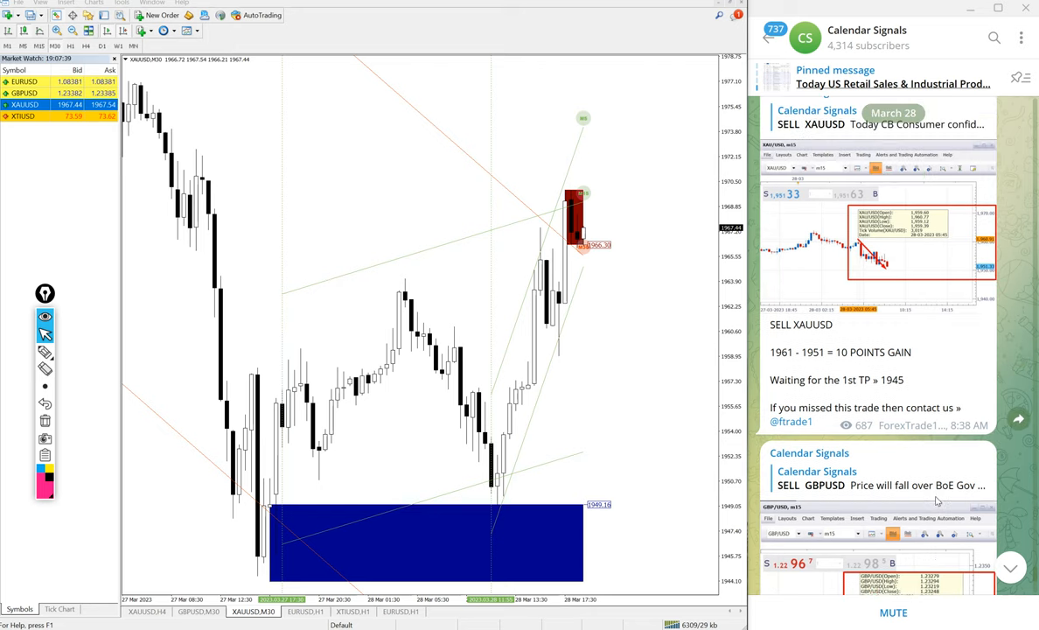
# - Scroll the channel up to the March 28 SELL signals for GBPUSD, XAUUSD and EURUSD
pyautogui.scroll(-3)
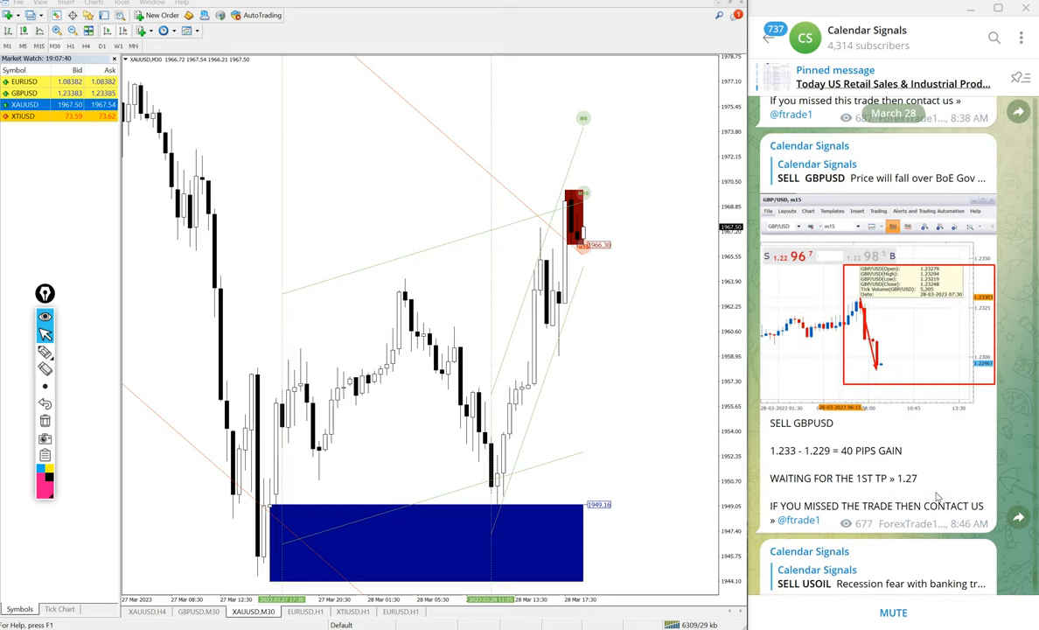
pyautogui.scroll(3)
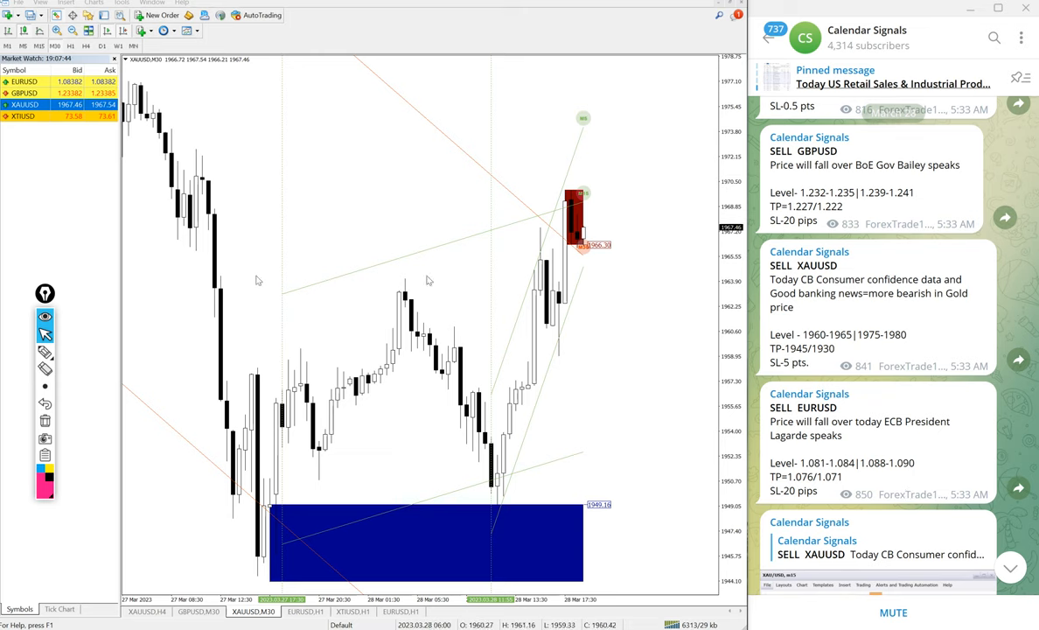
pyautogui.moveTo(620, 282)
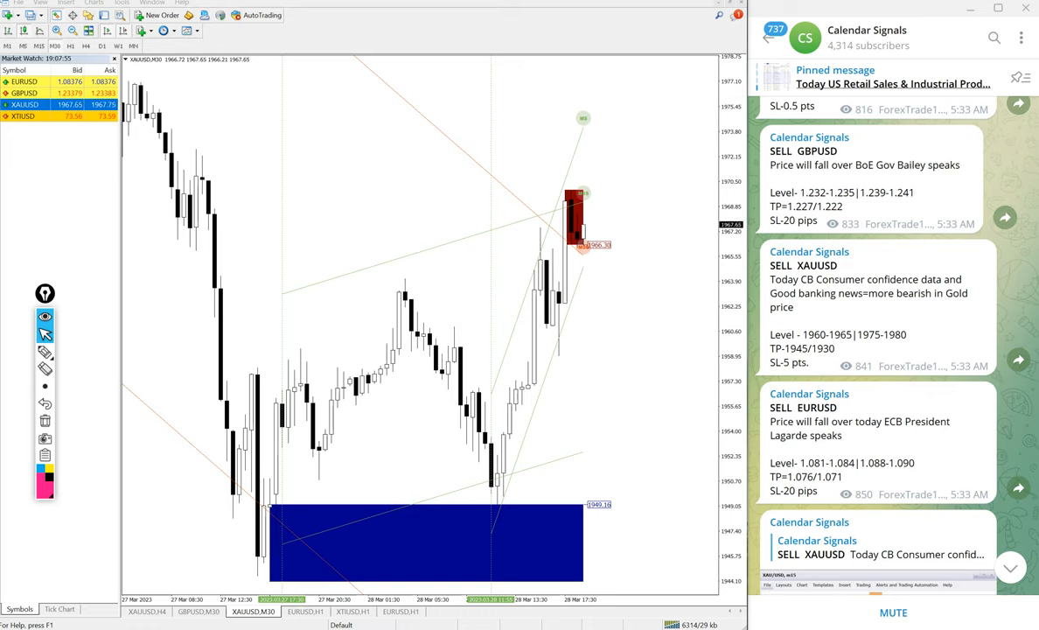
pyautogui.moveTo(1015, 119)
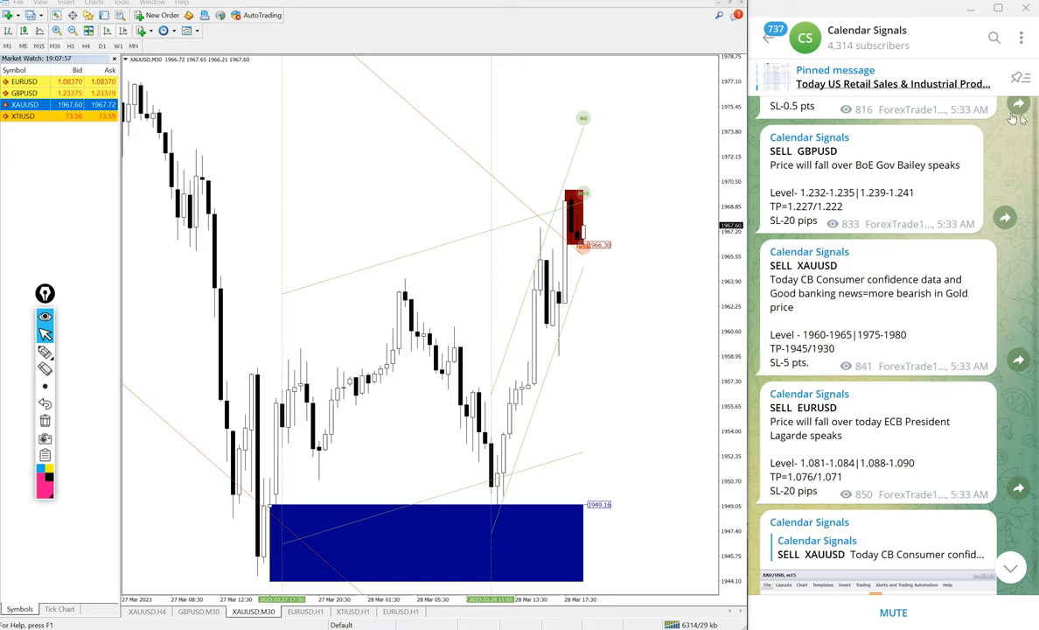